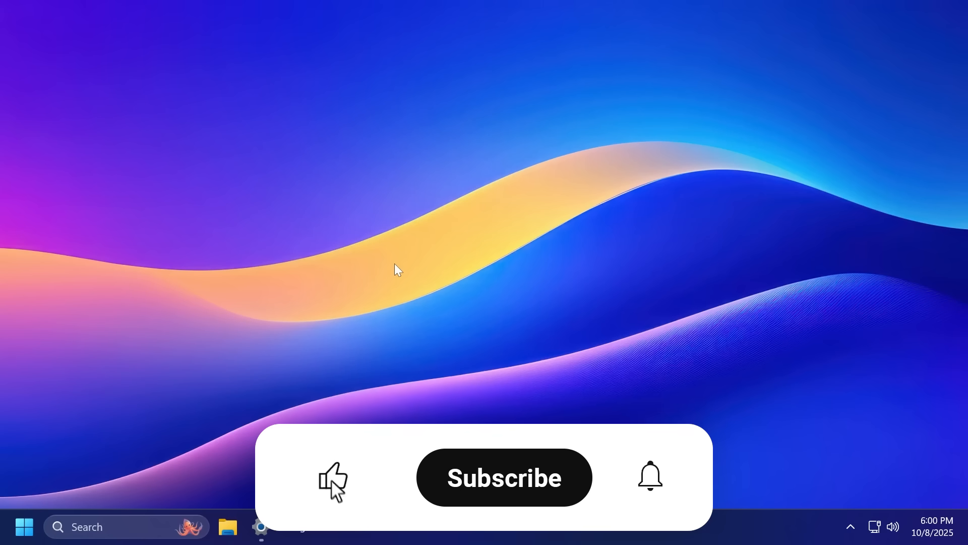
Step: Bring up the Settings window from the taskbar to show the Windows specifications
click(333, 478)
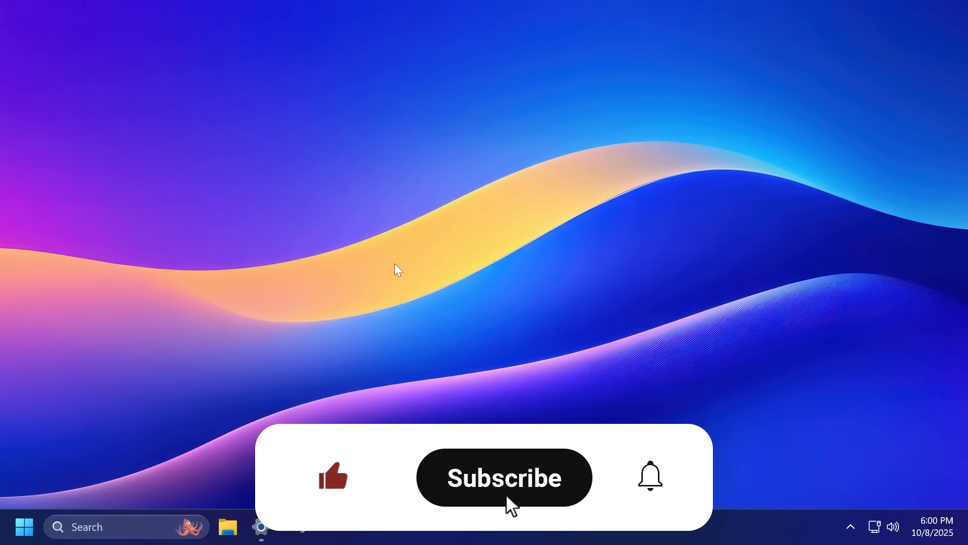
click(504, 477)
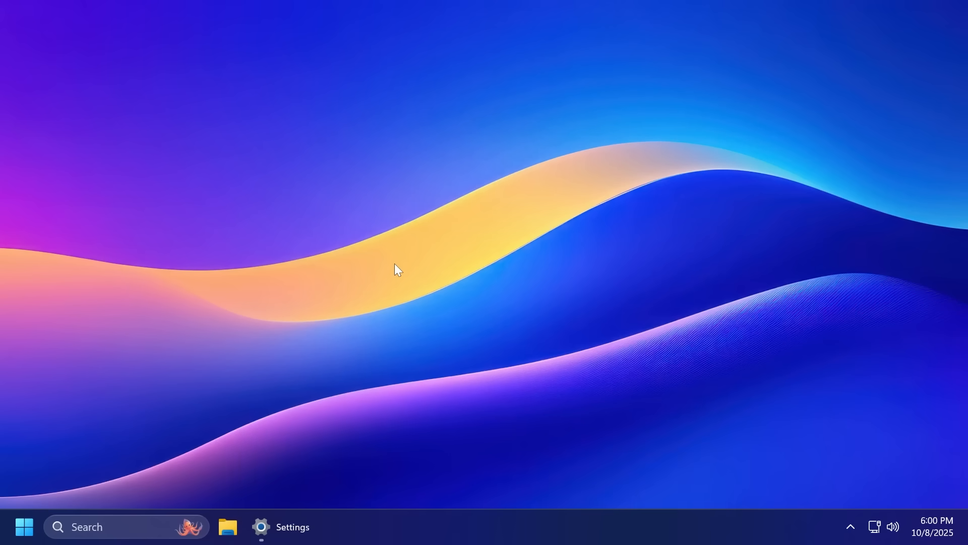
click(281, 527)
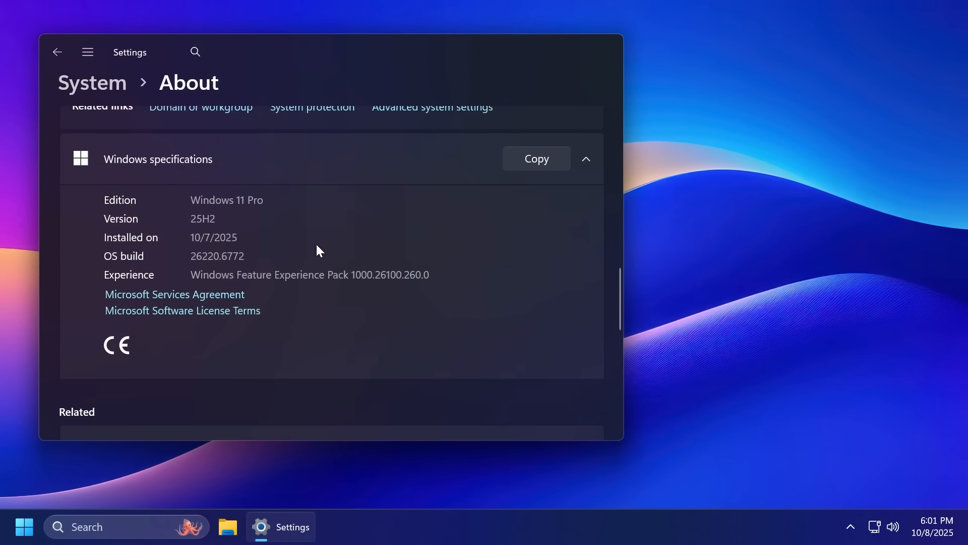
mouse_move(266, 221)
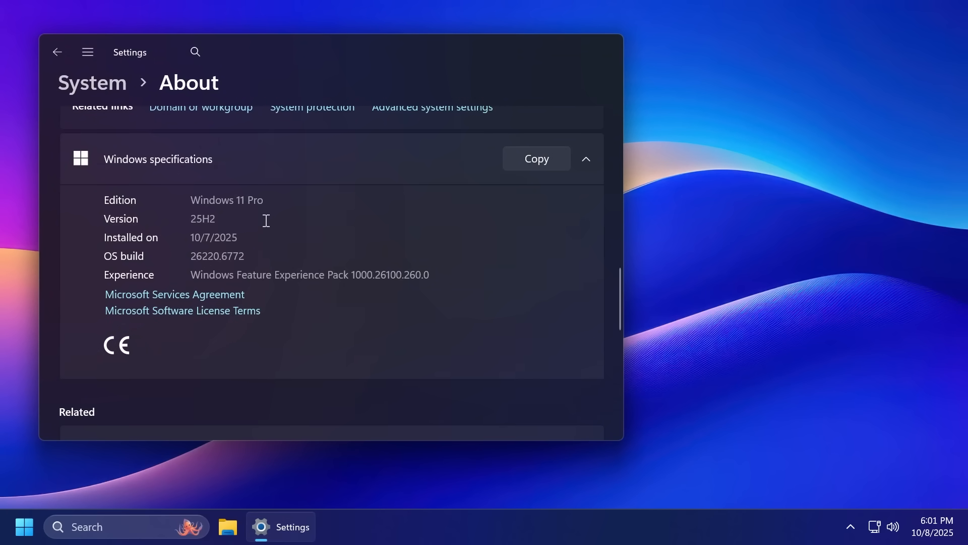
double_click(216, 255)
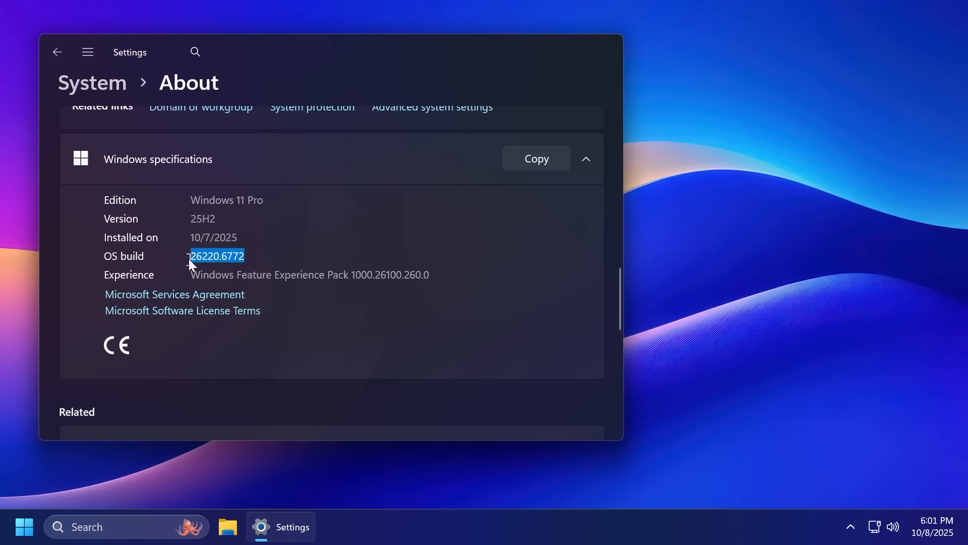
click(286, 268)
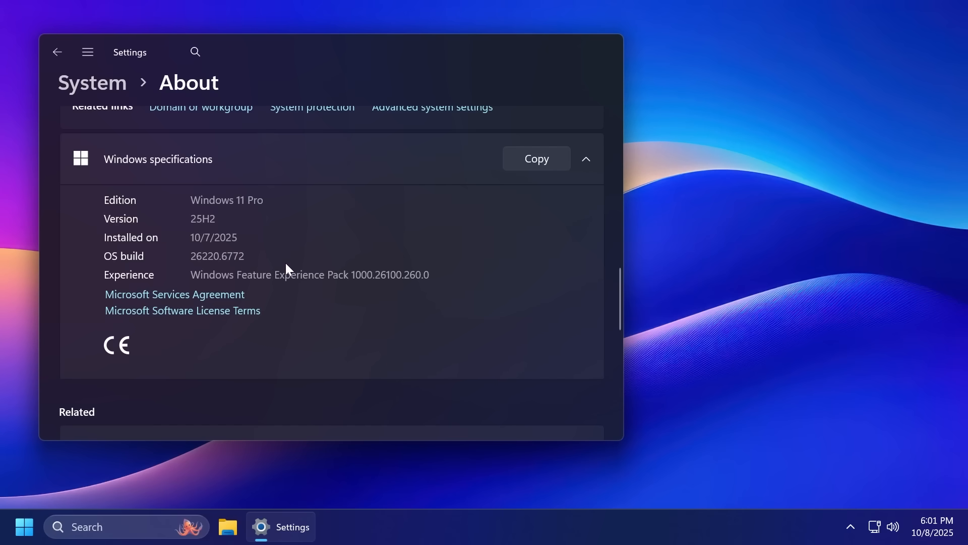
mouse_move(424, 185)
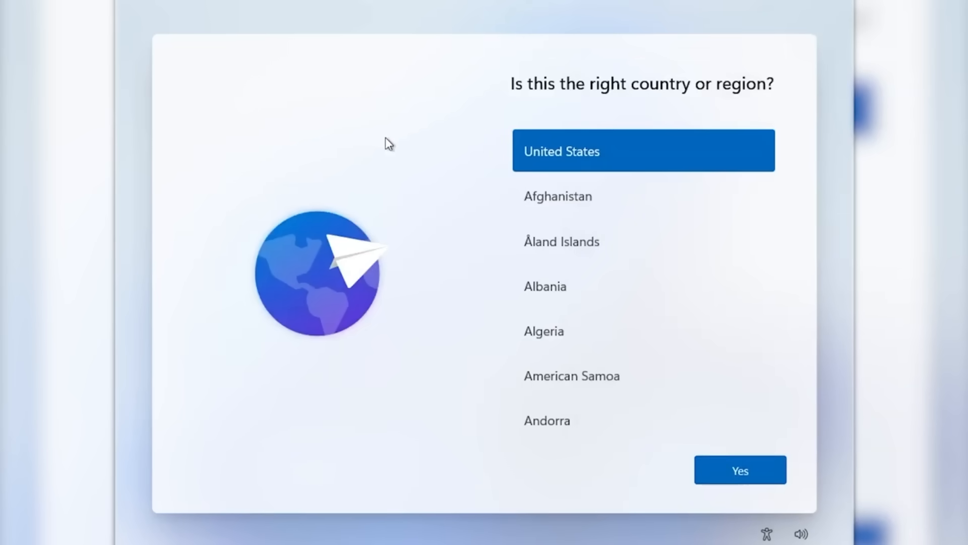
mouse_move(598, 107)
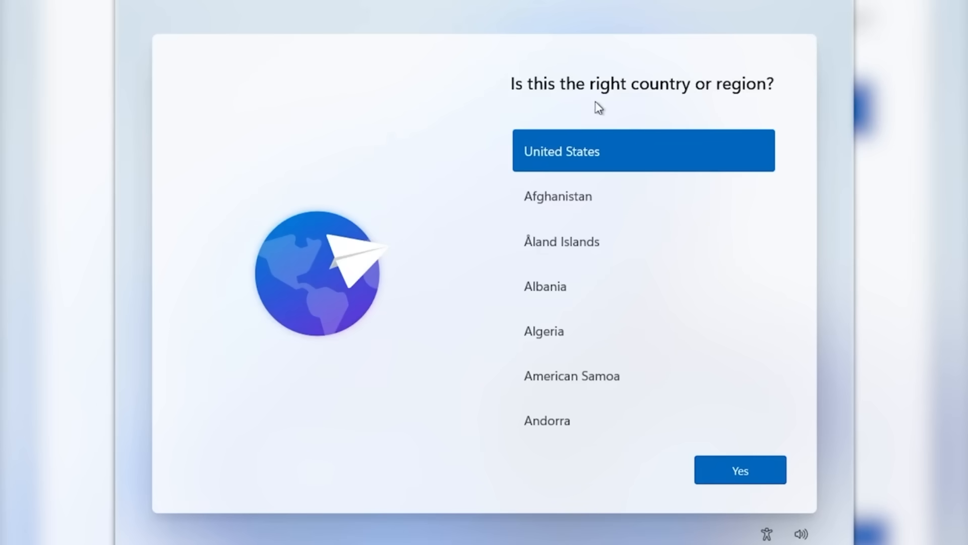
mouse_move(369, 147)
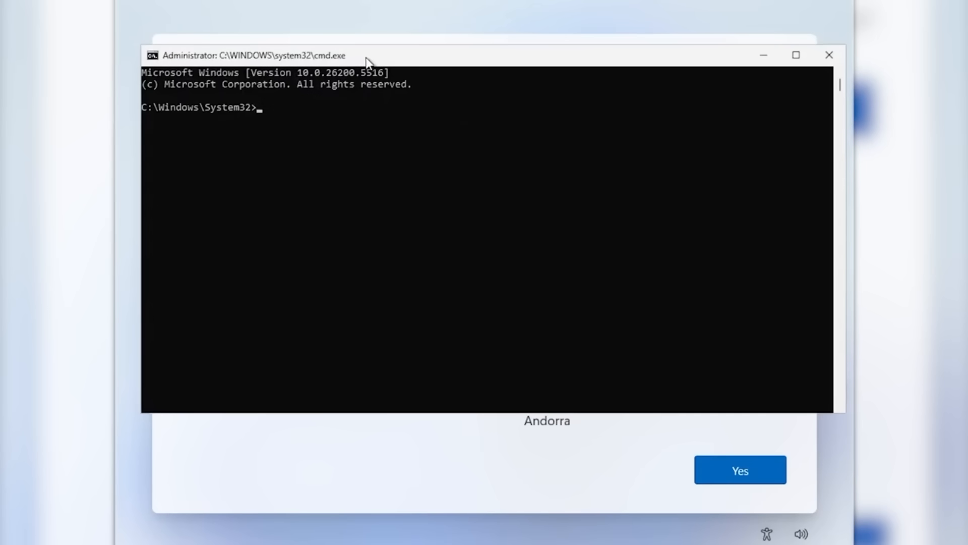
Step: Run start ms-cxh:localonly and finish the Create a user for this PC form
text(start ms-)
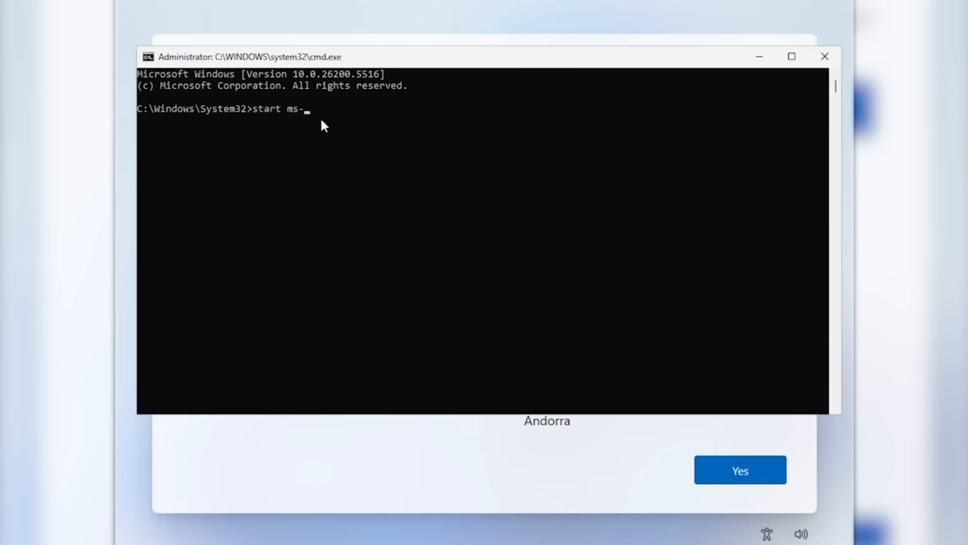
text(cxh:localon)
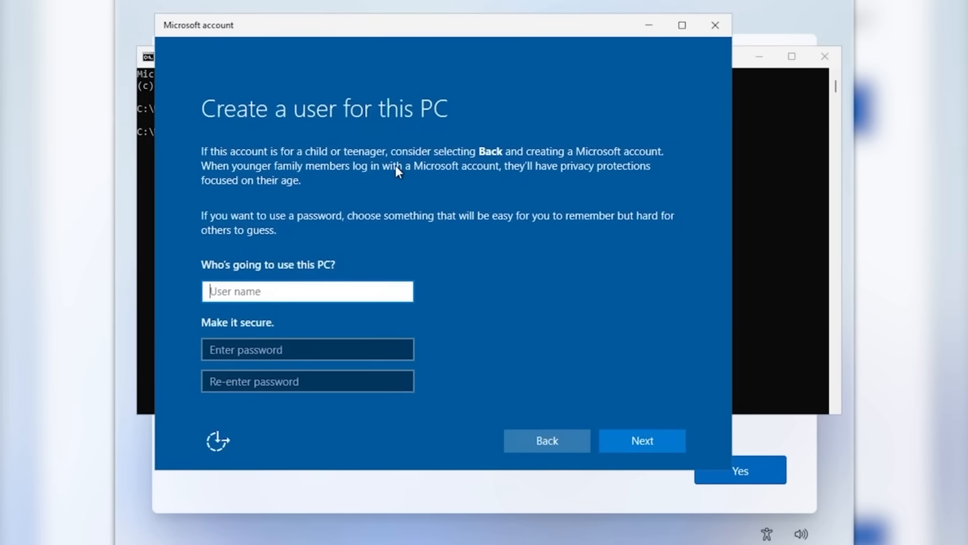
mouse_move(434, 122)
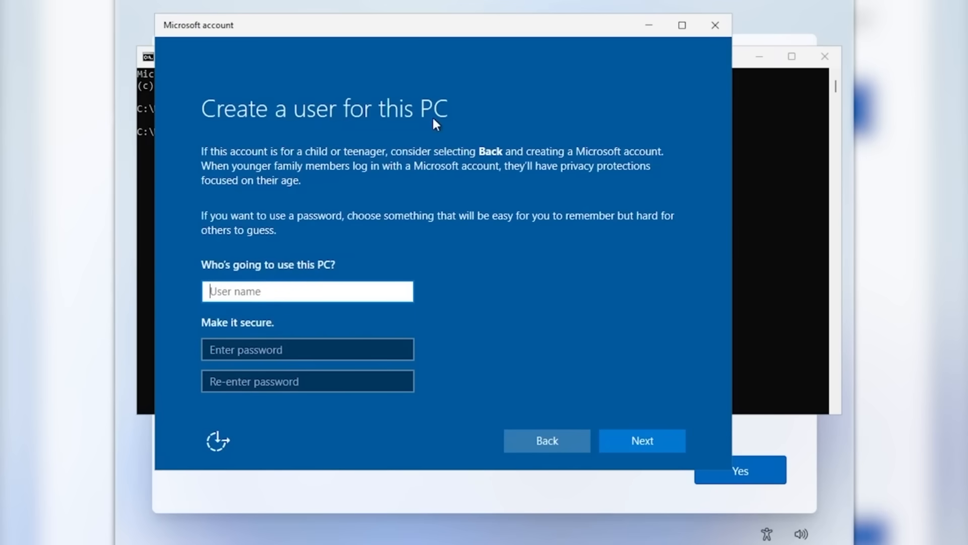
mouse_move(485, 240)
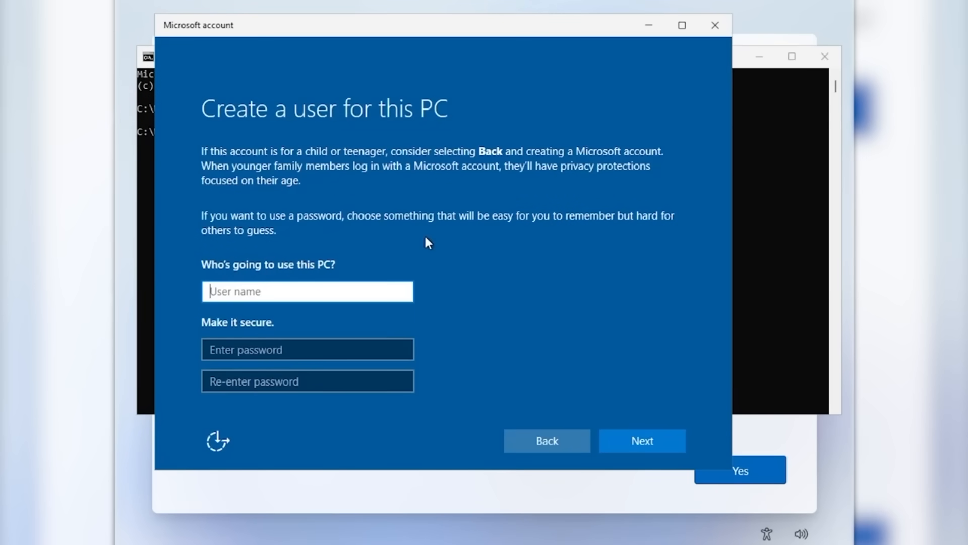
click(642, 441)
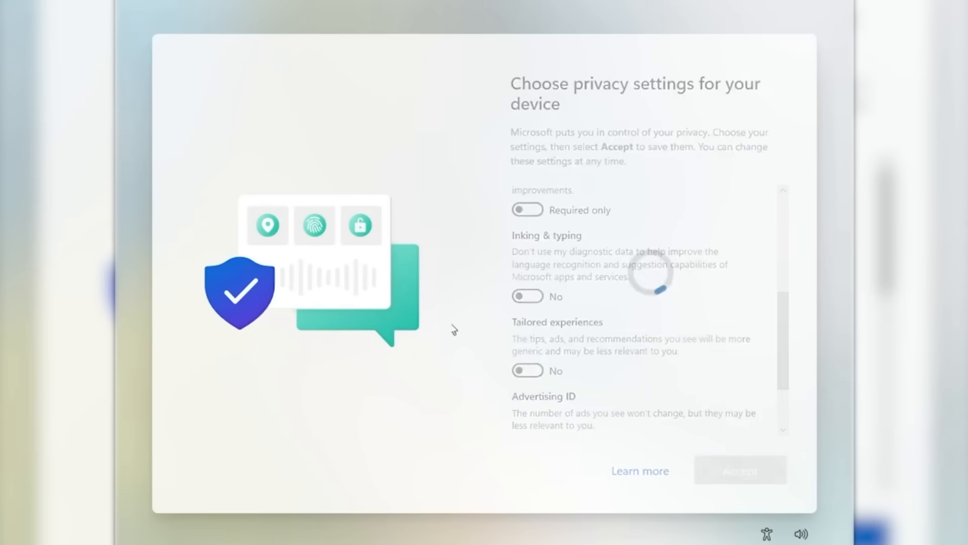
Step: Accept the privacy settings so setup finishes at the desktop
click(739, 470)
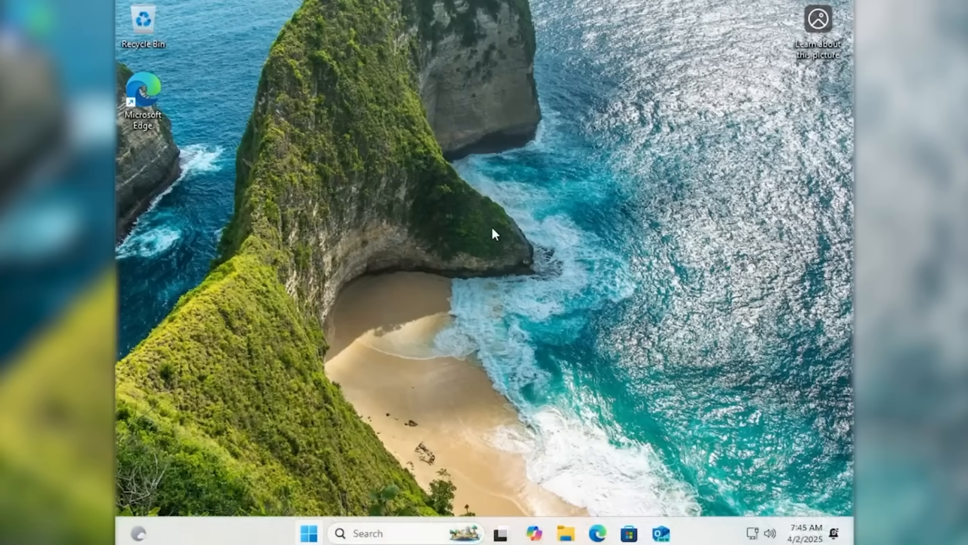
mouse_move(508, 241)
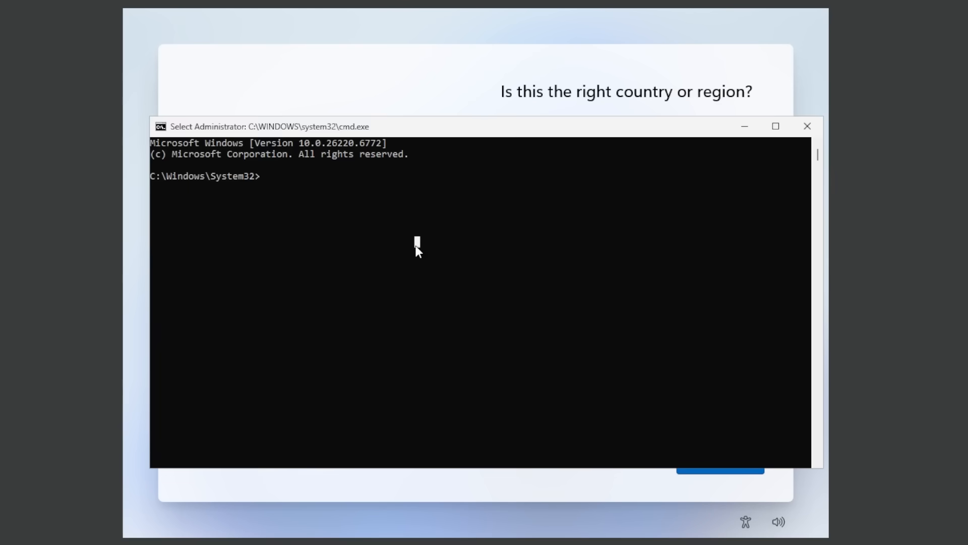
Step: Enter start ms-cxh:localonly, retype it, then abandon the attempt and close Command Prompt
text(start ms)
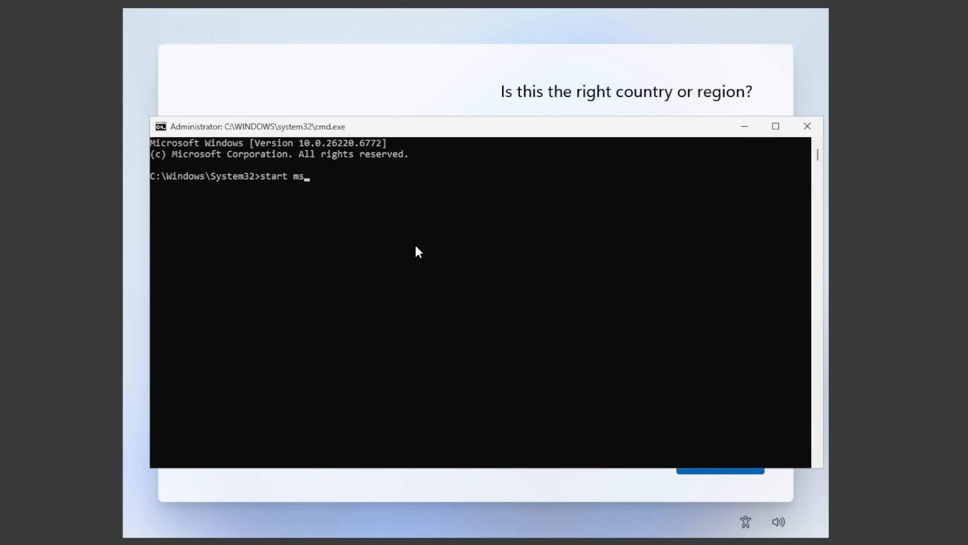
text(-cxh:1)
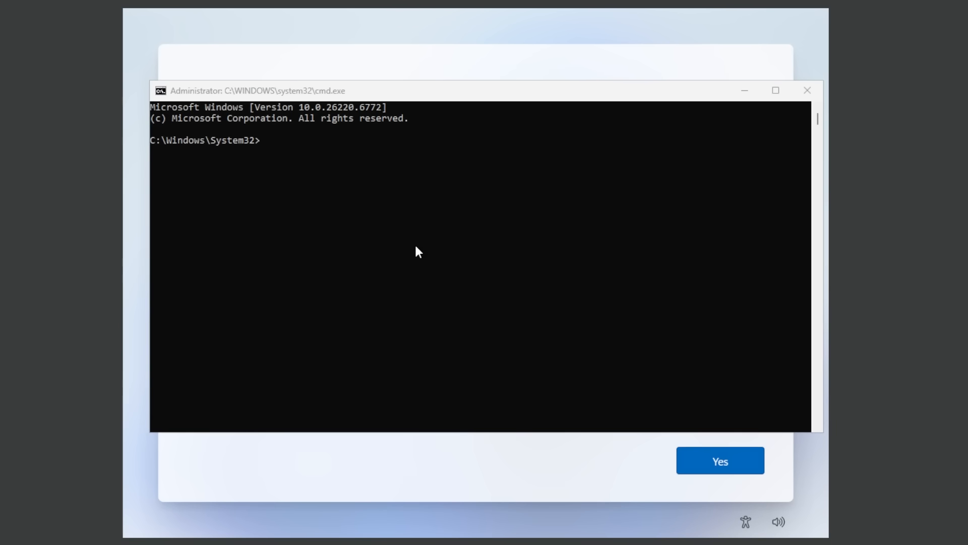
text(sta)
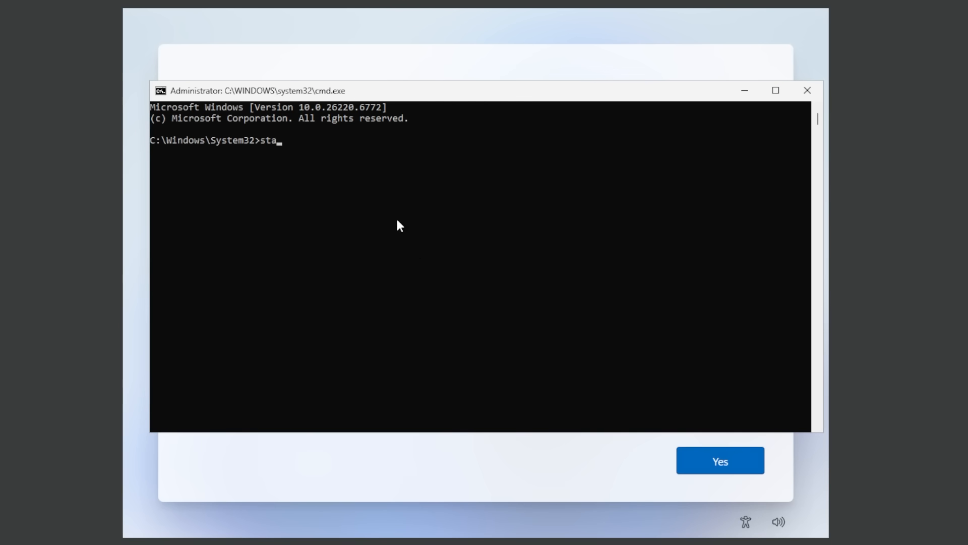
text(rt ms-cxh:)
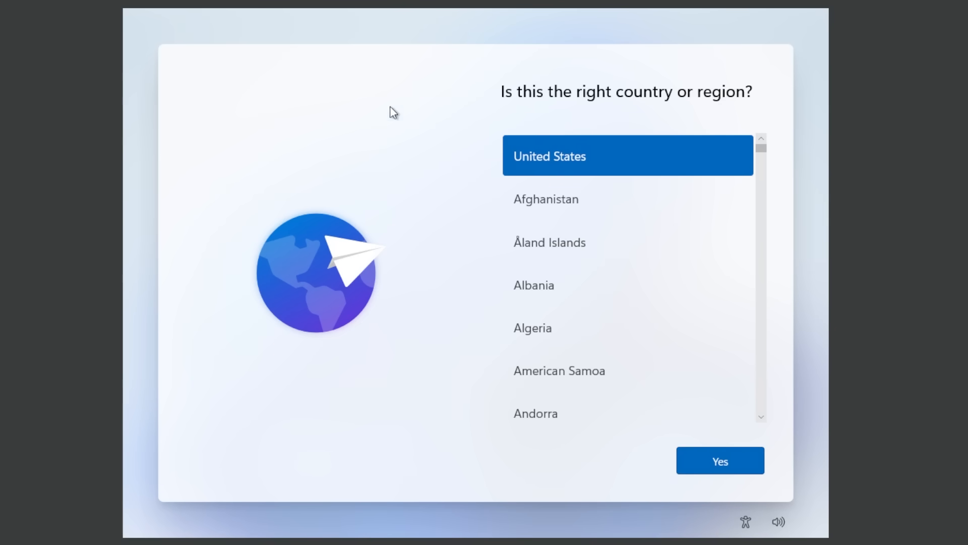
mouse_move(428, 179)
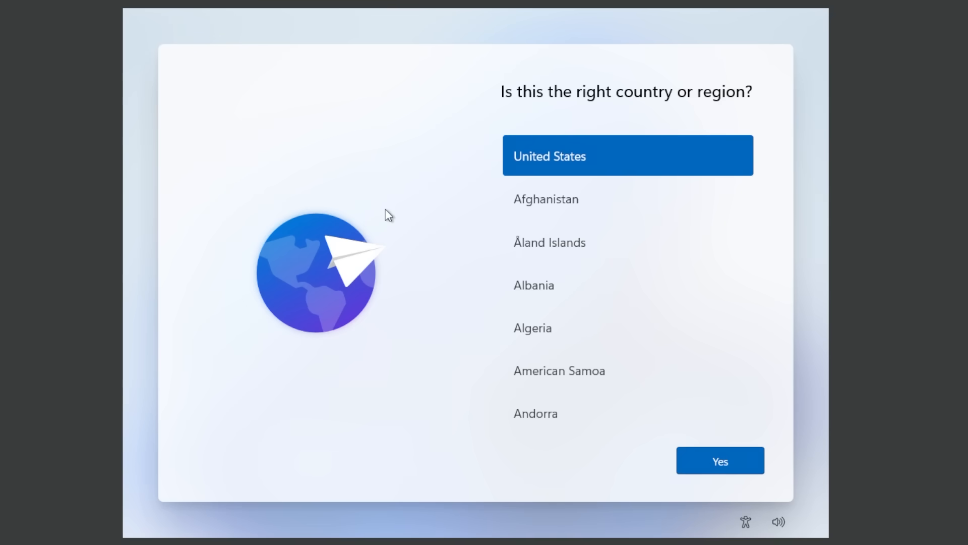
mouse_move(378, 214)
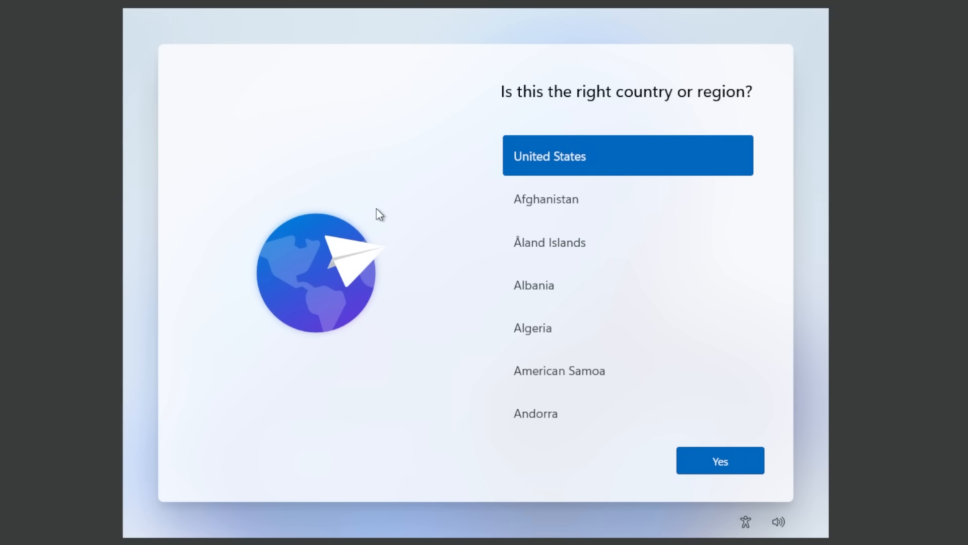
mouse_move(392, 215)
text(reg add HKLM)
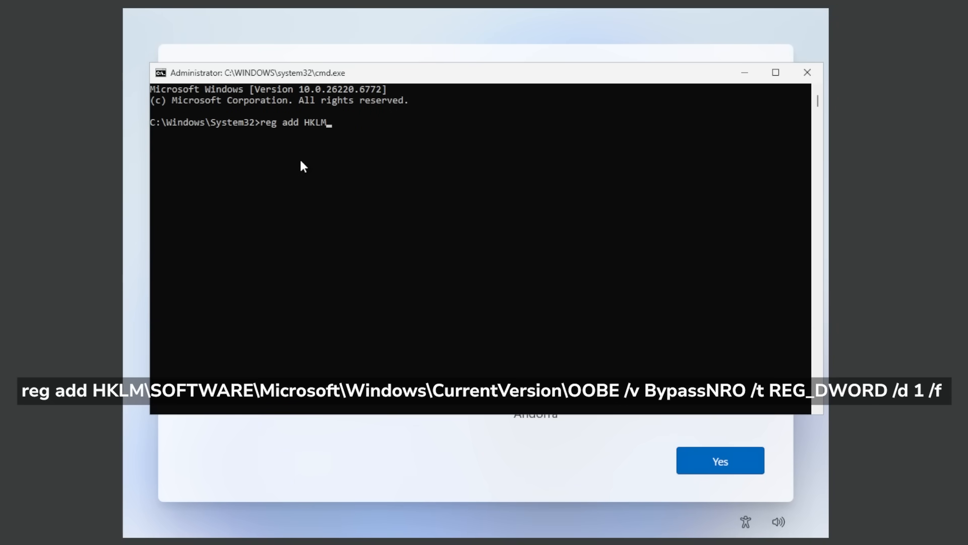
Step: Add the BypassNRO REG_DWORD value 1 under HKLM\SOFTWARE\Microsoft\Windows\CurrentVersion\OOBE with reg add
text(\SOFTWARE\)
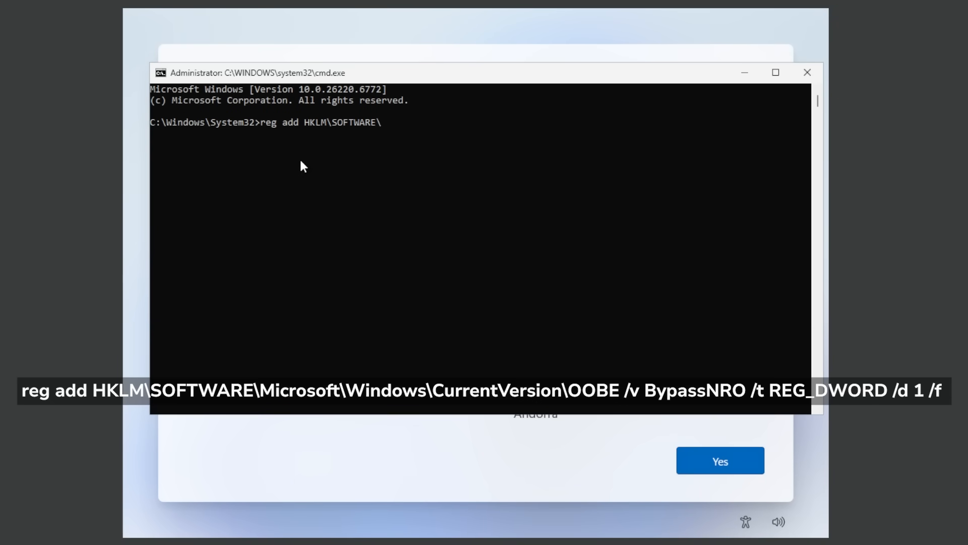
text(Microsoft\)
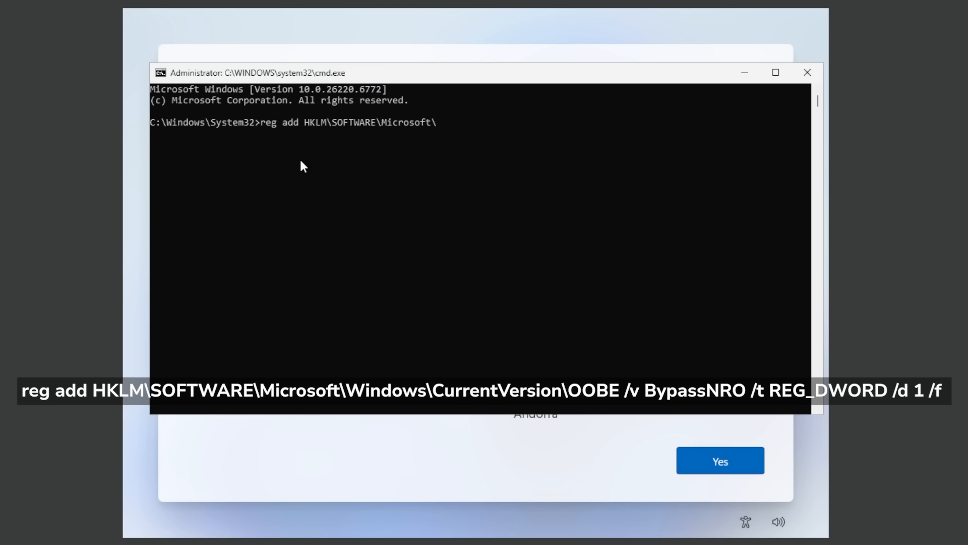
text(Windows\CurrentVersion\)
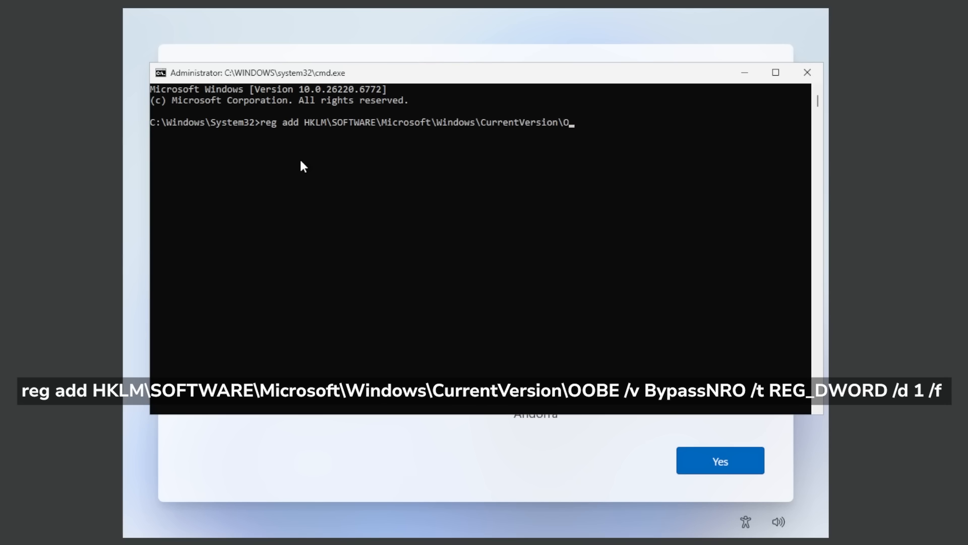
text(OBE /v Bypass)
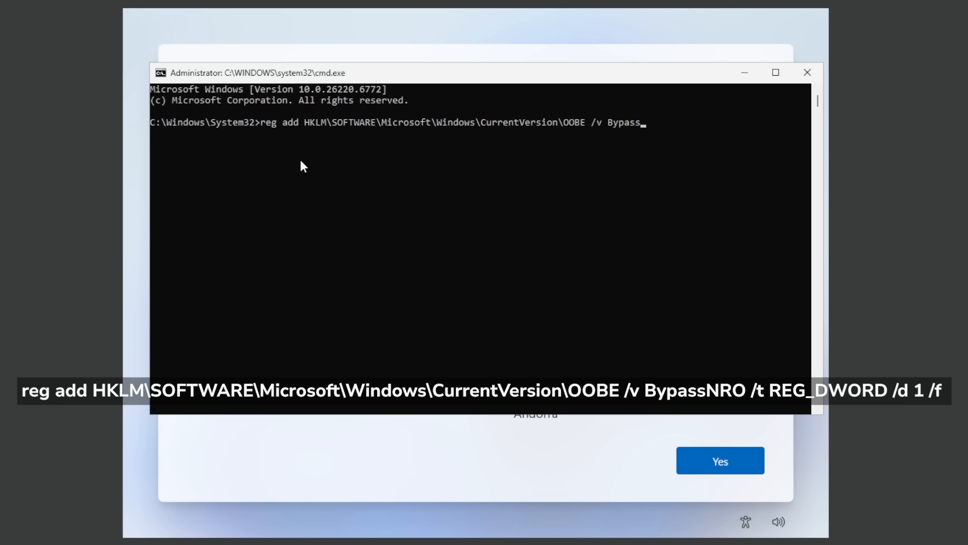
text(NRO /t)
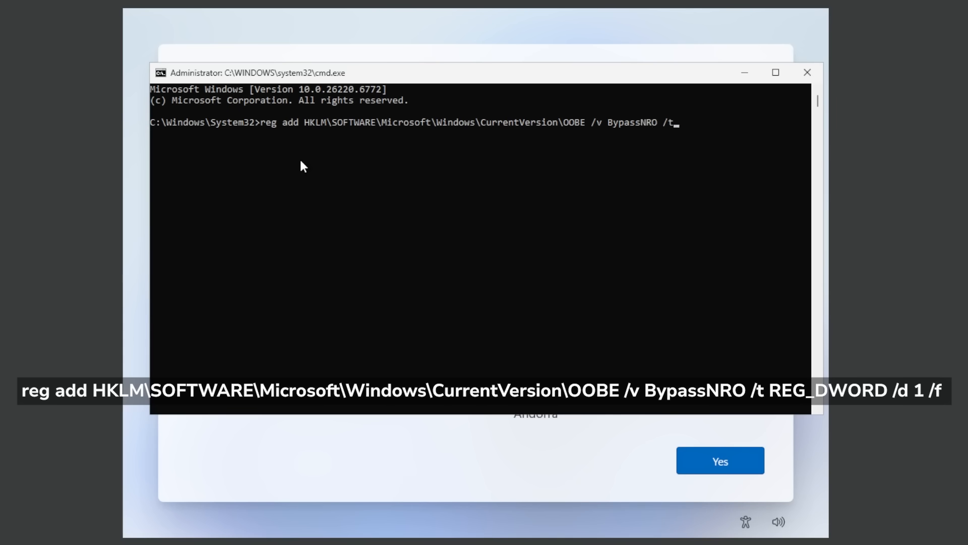
text(REG_D)
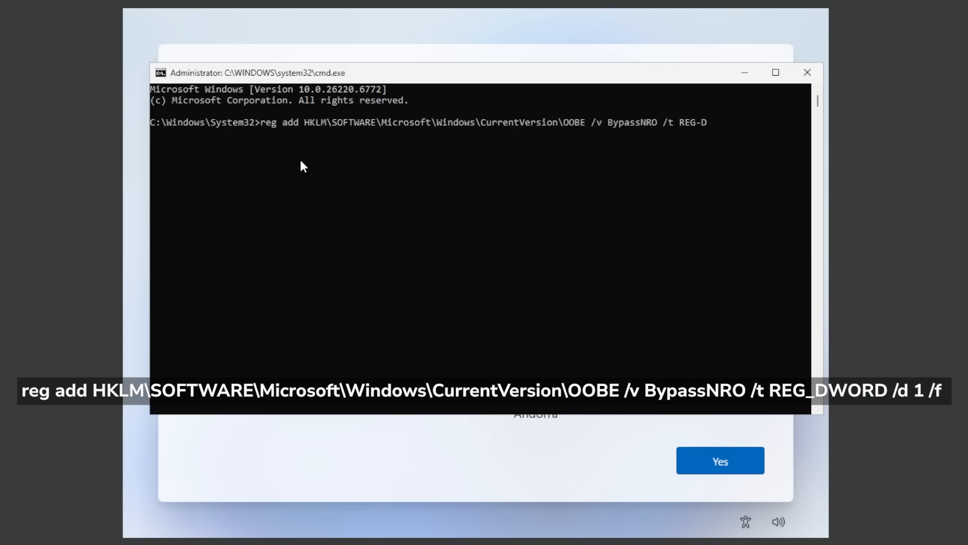
text(WORD /d 1)
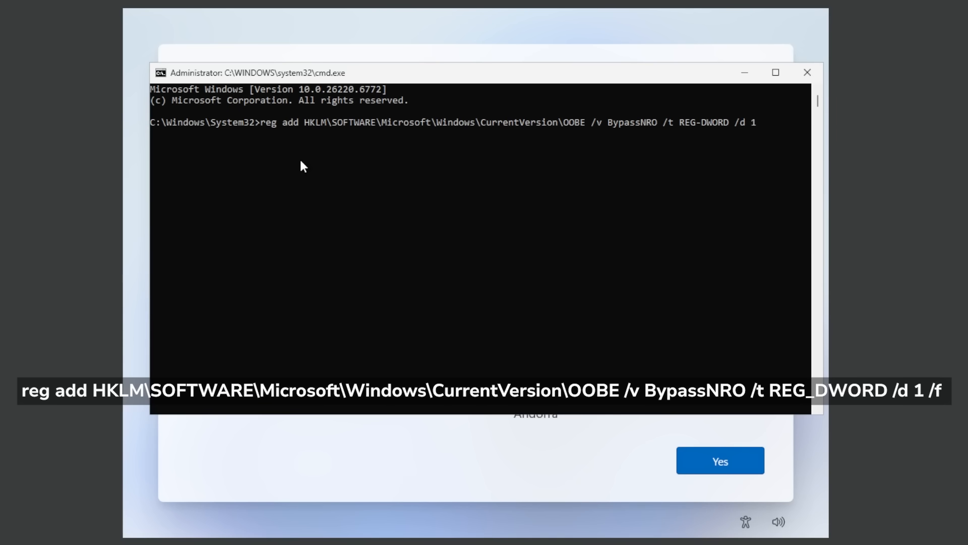
text(/f)
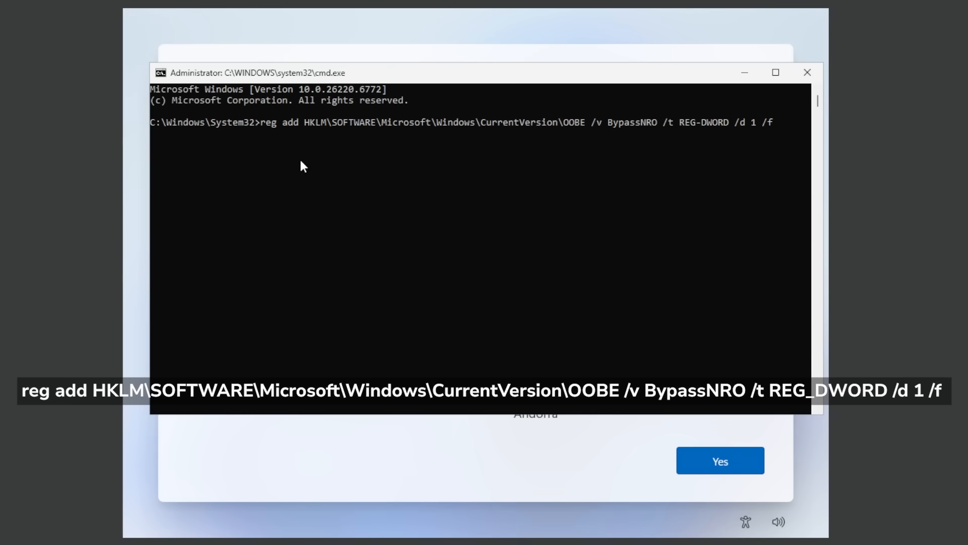
key(Return)
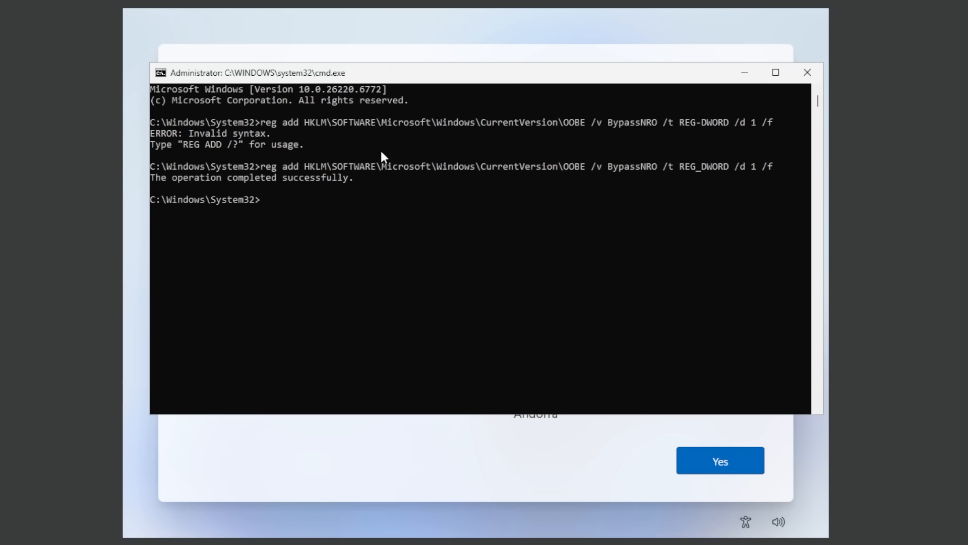
mouse_move(379, 207)
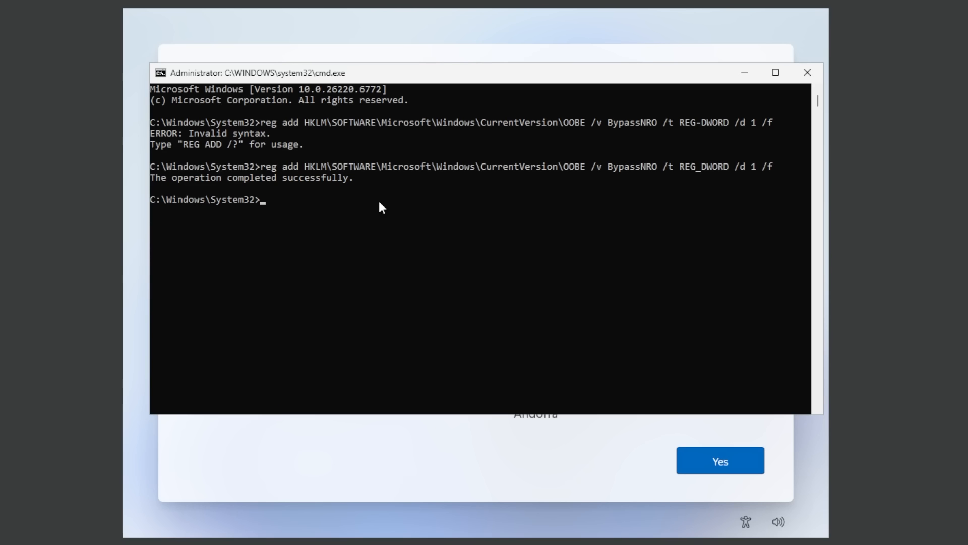
mouse_move(562, 131)
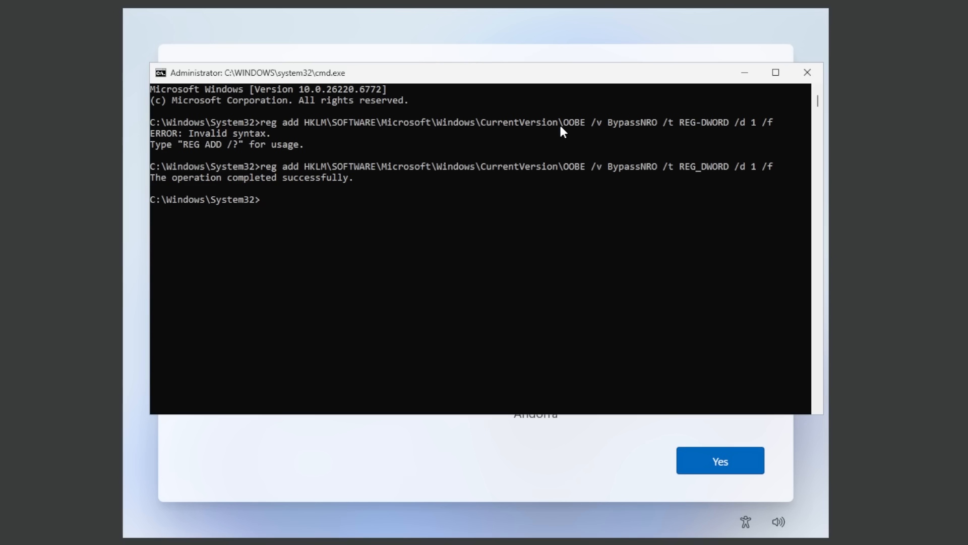
mouse_move(649, 189)
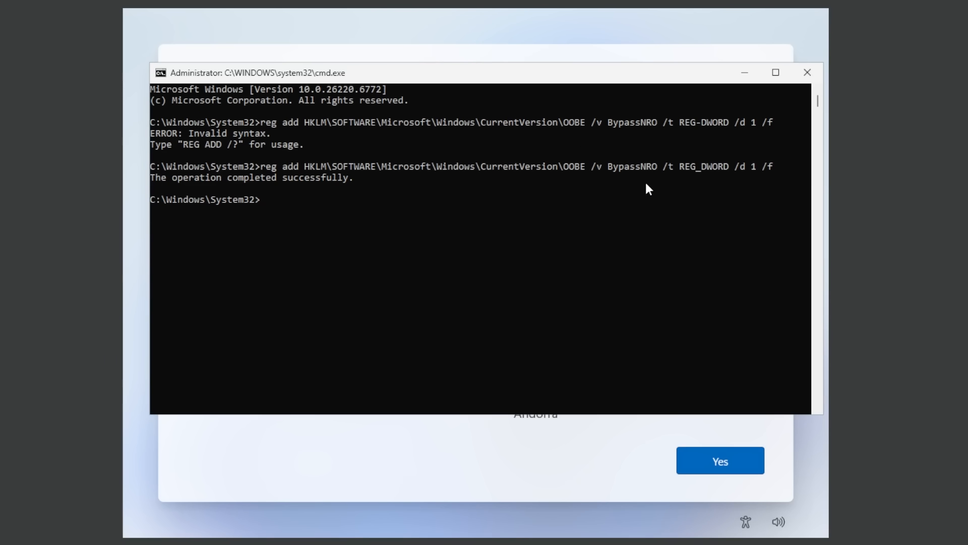
mouse_move(708, 180)
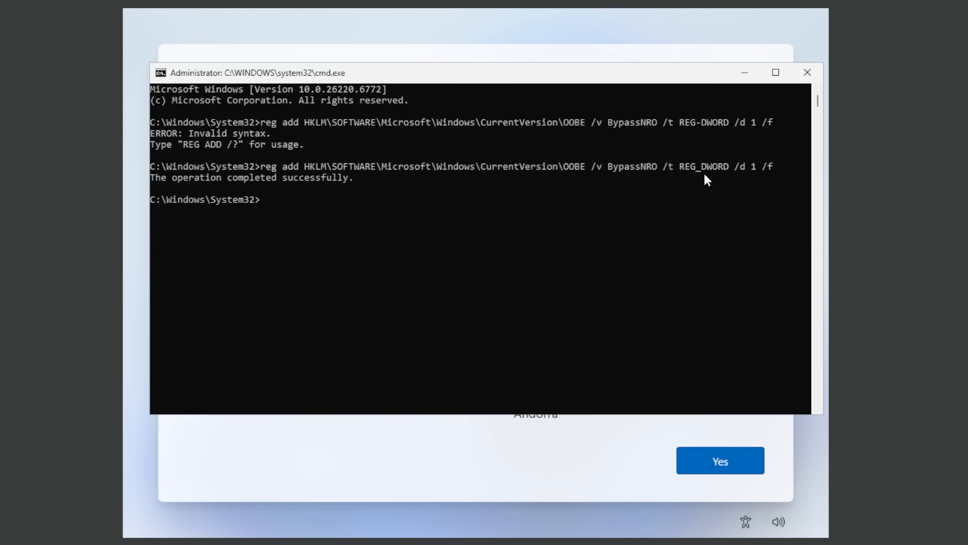
mouse_move(521, 204)
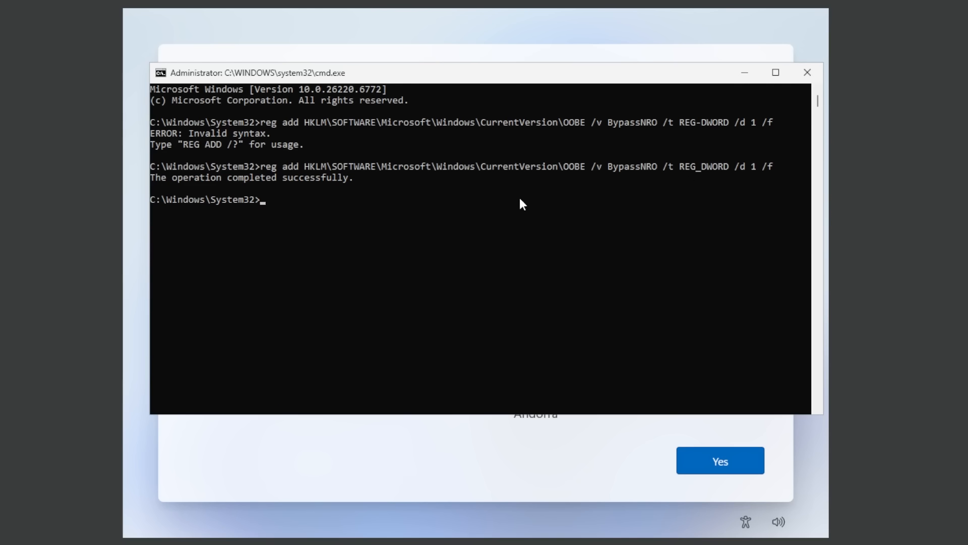
Step: Restart the computer immediately with shutdown /r /t 0
text(shutdo)
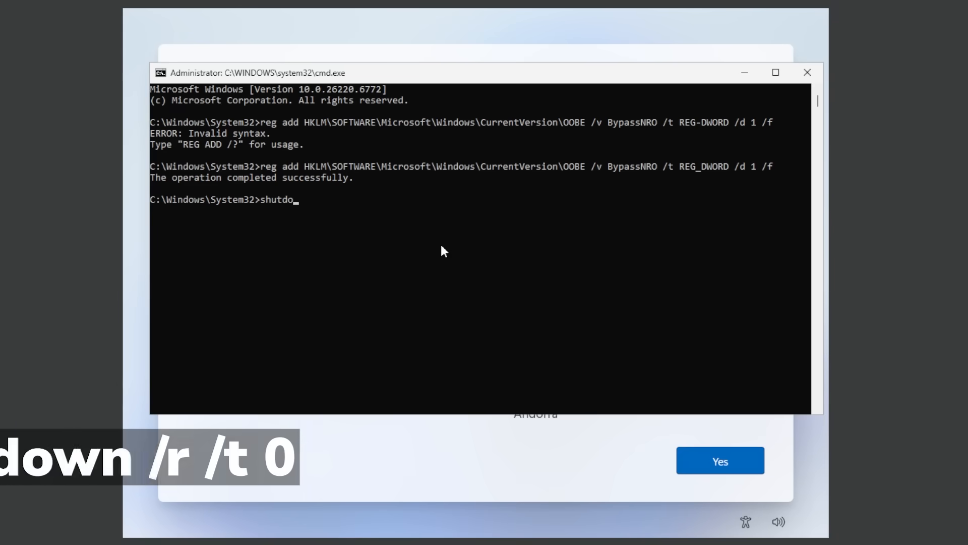
text(wn /r /t)
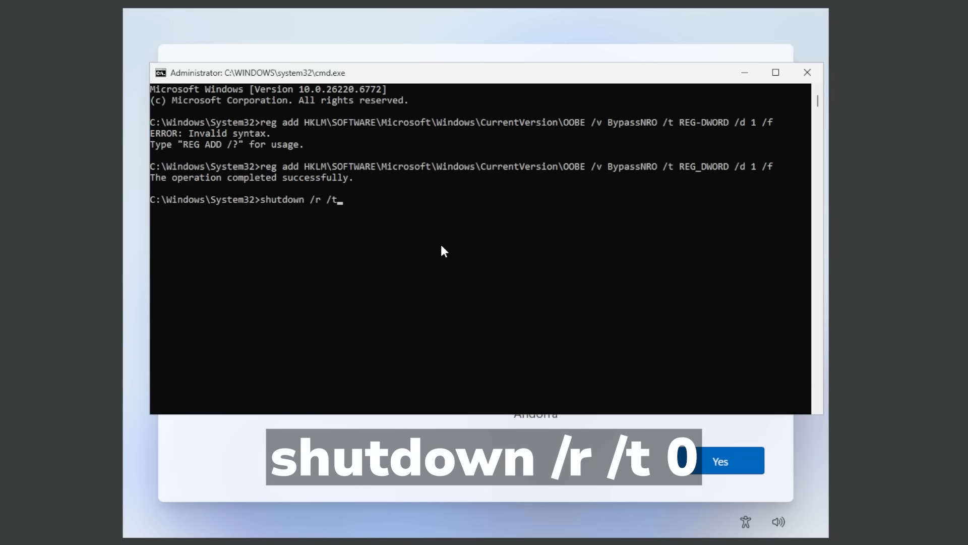
text(0)
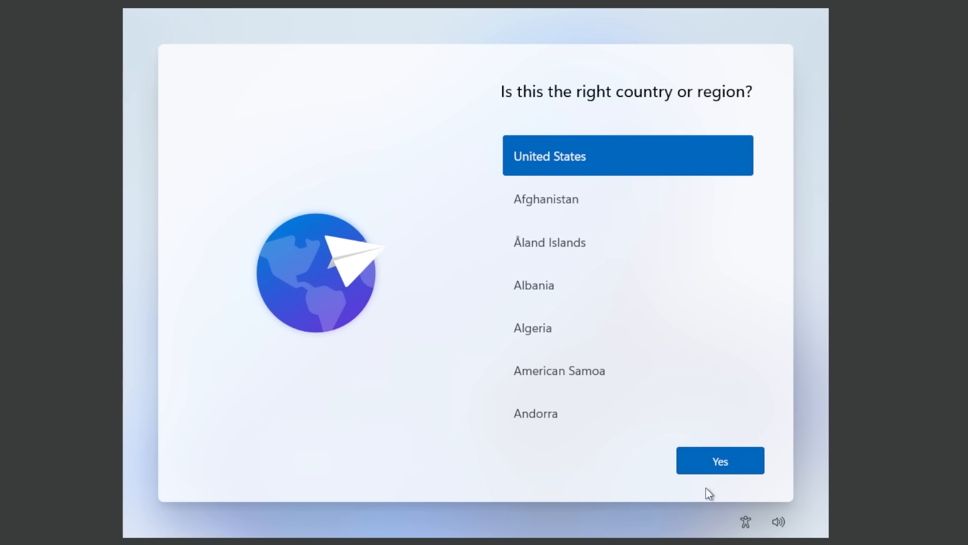
Step: Confirm United States, name the local user 'Emi' and confirm the account password
click(719, 460)
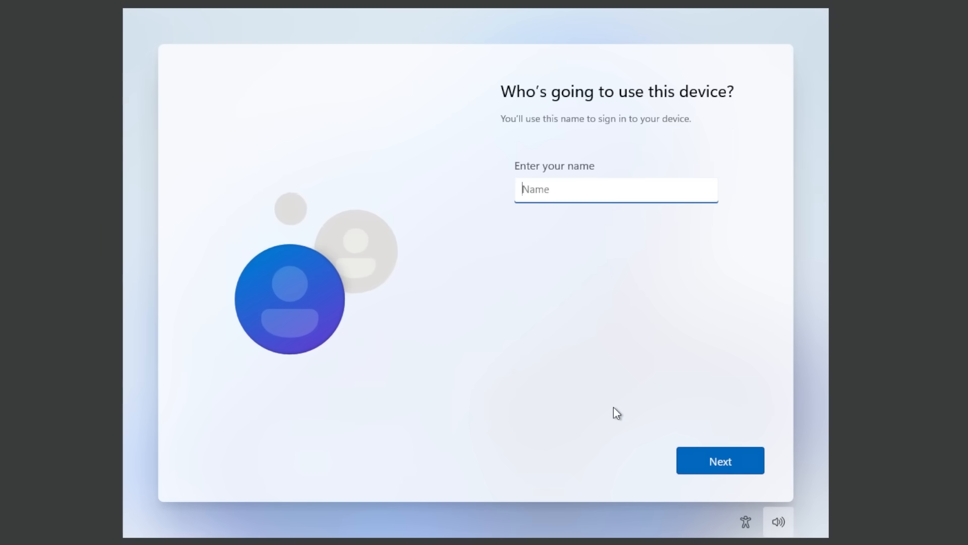
text(Emi)
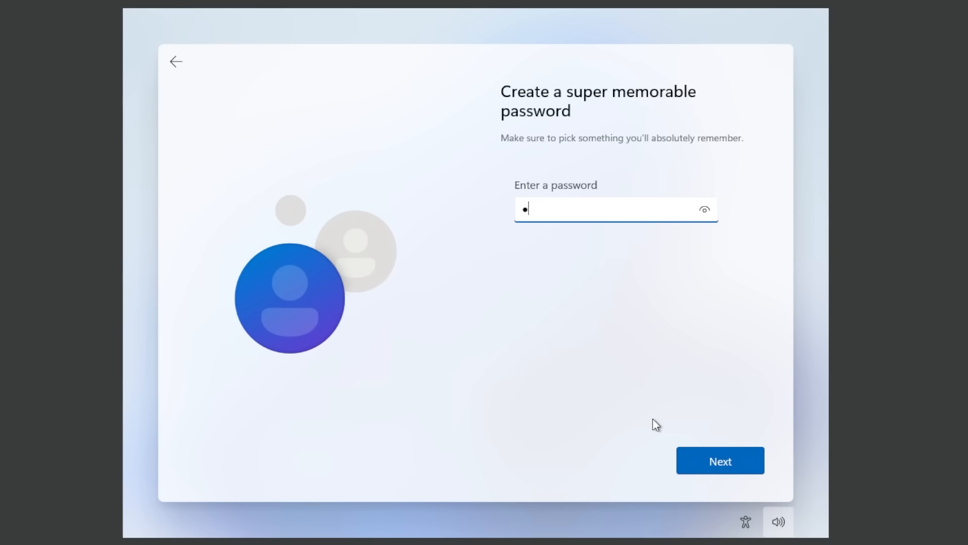
click(720, 460)
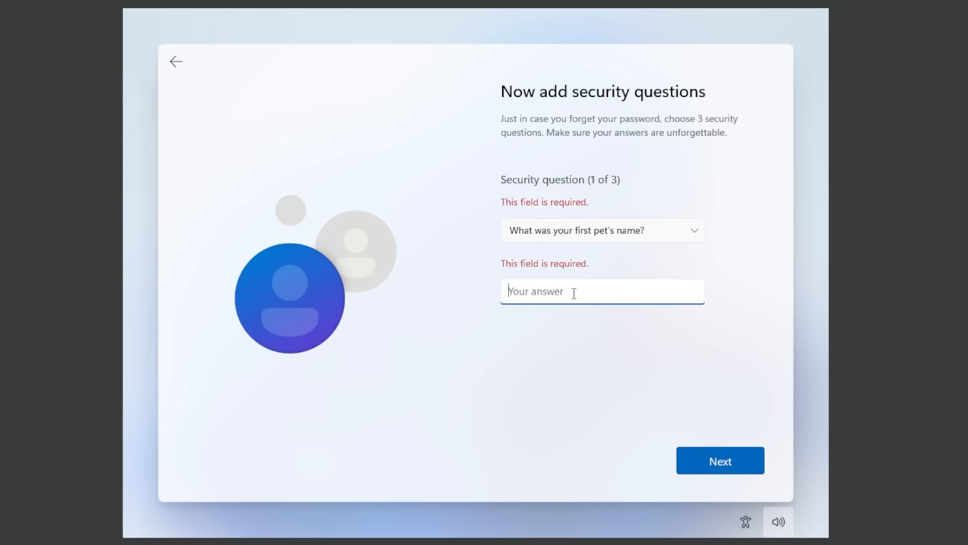
Step: Choose the security questions, including the oldest cousin one, and submit the answers
click(602, 230)
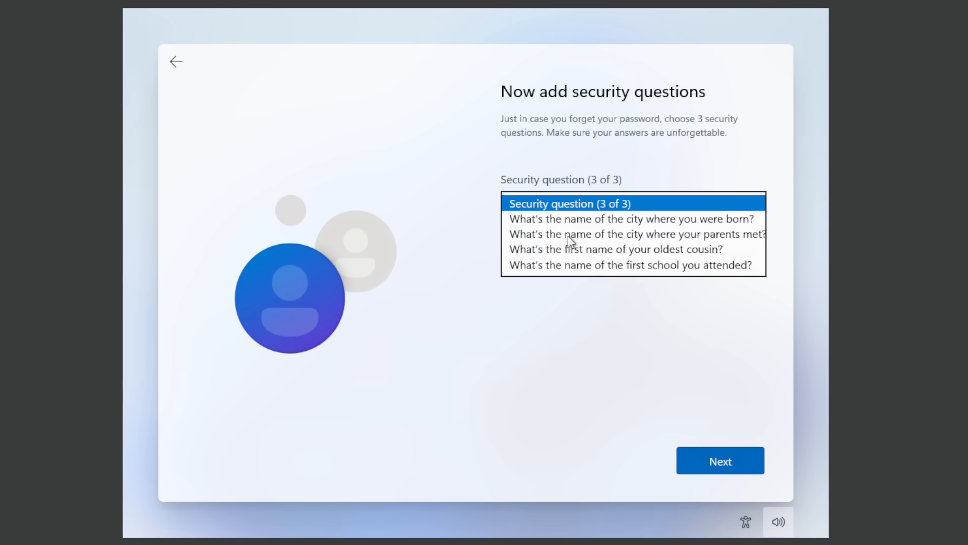
click(618, 250)
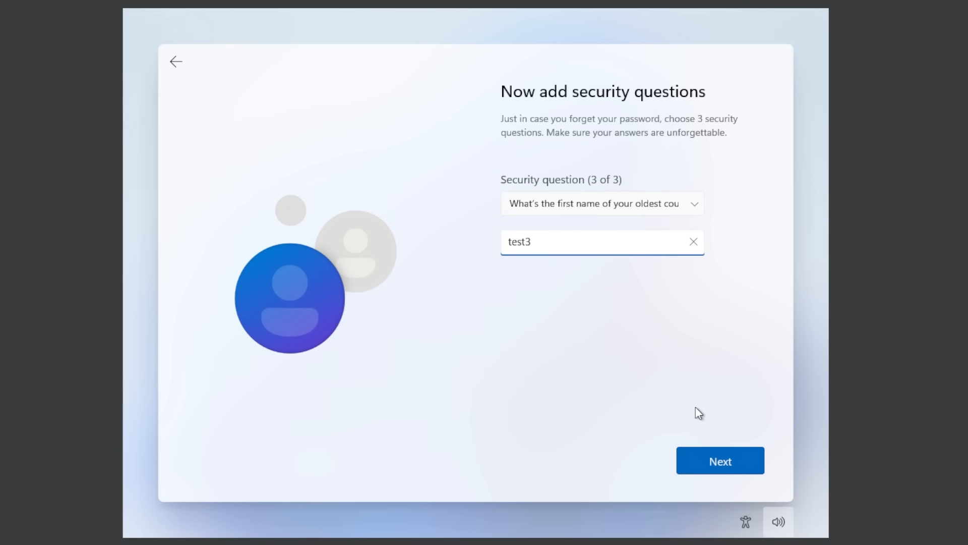
click(719, 460)
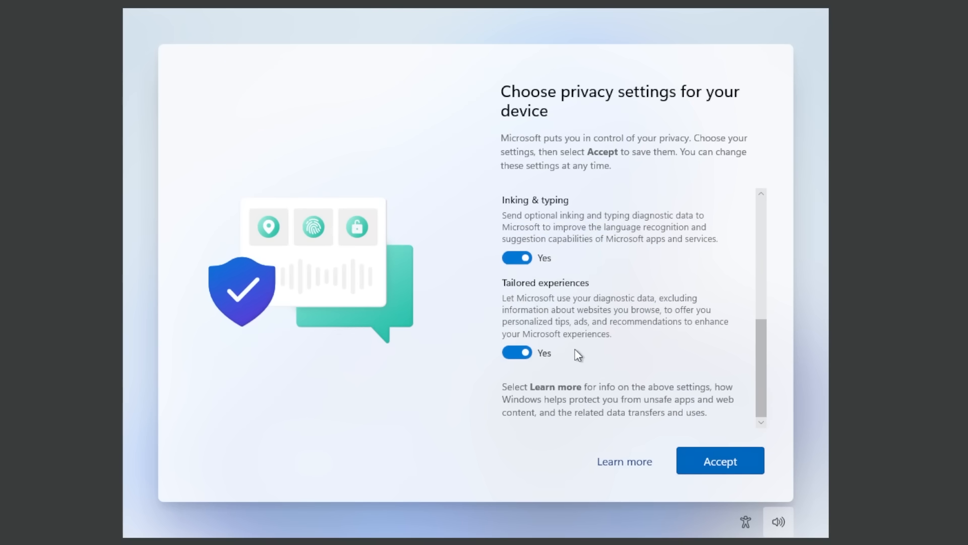
Step: Turn off optional diagnostic data sharing and accept the privacy settings
click(516, 353)
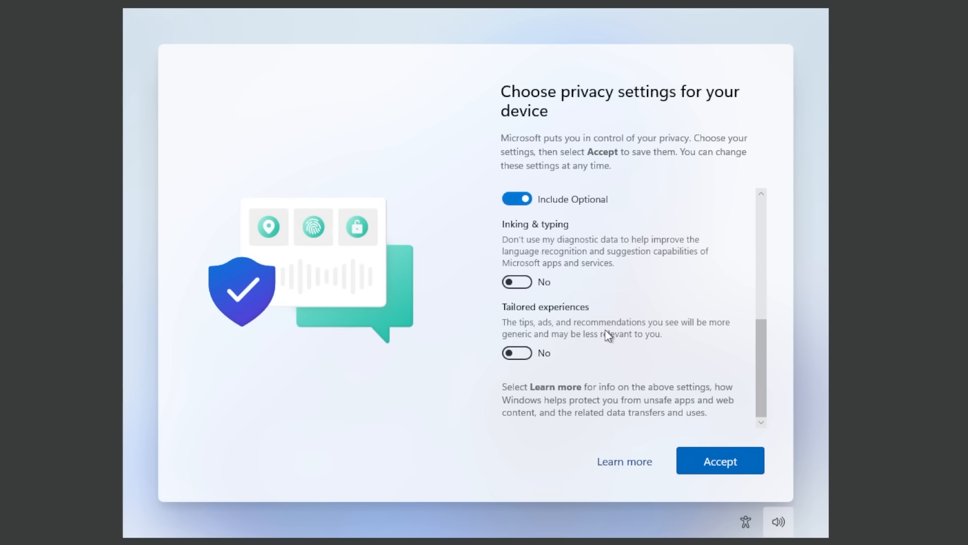
scroll(up, 3)
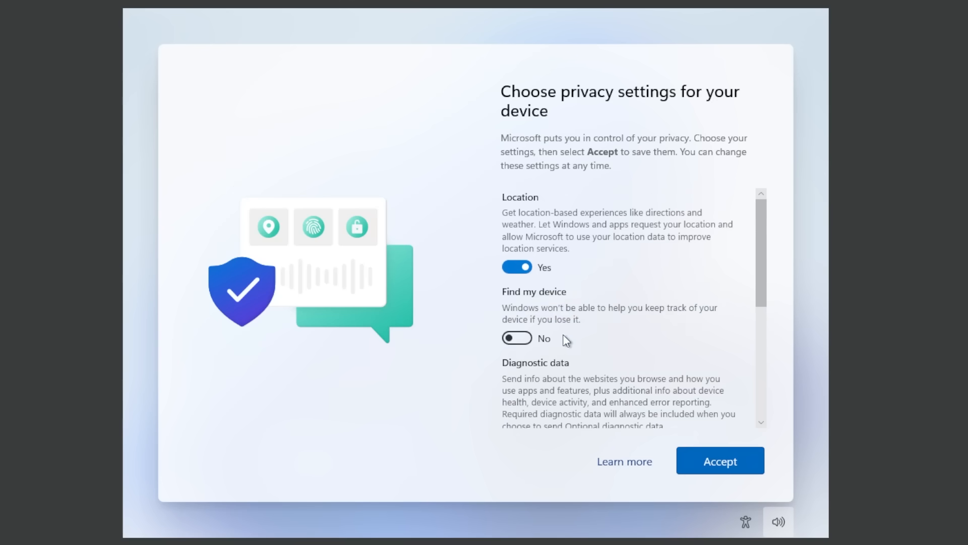
click(719, 460)
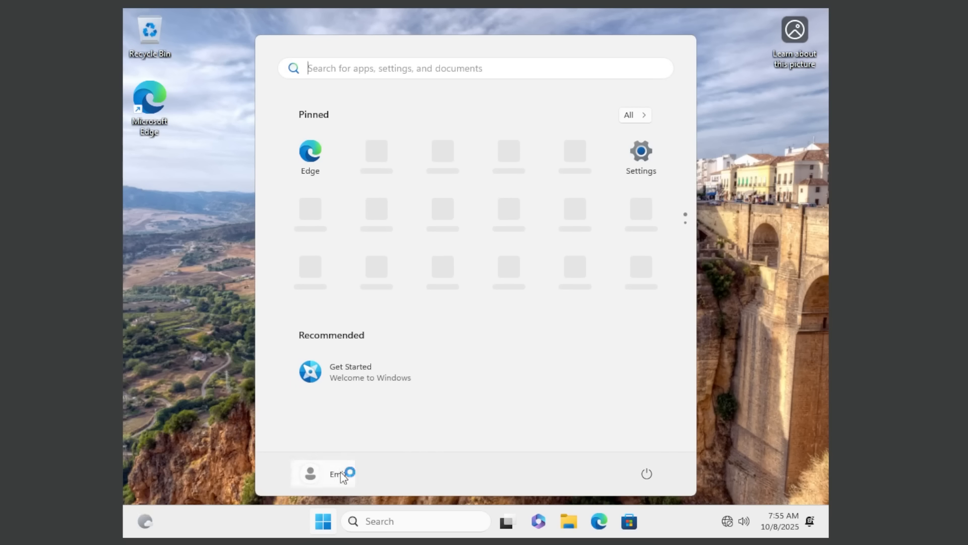
Step: Run winver from Start search and move the About Windows dialog toward the centre
click(324, 474)
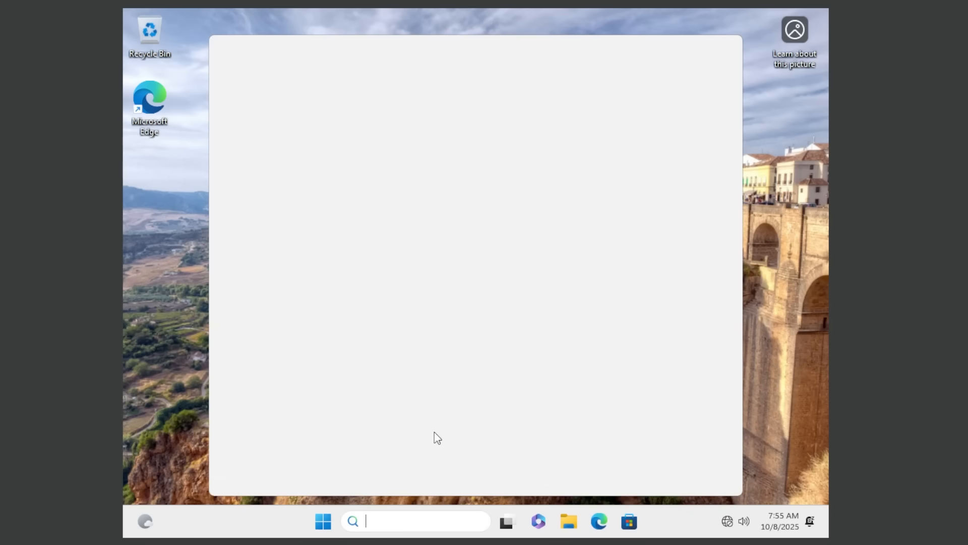
text(winver)
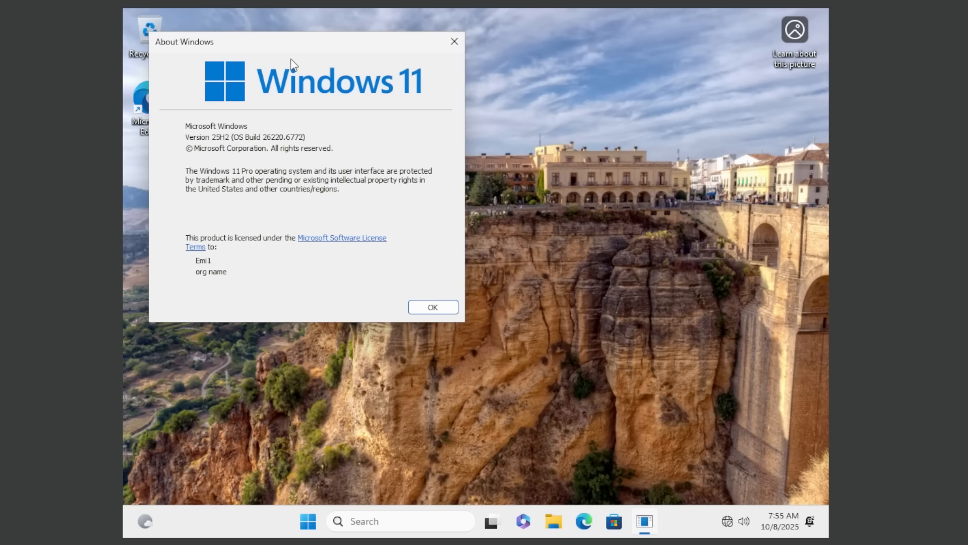
drag(184, 41, 221, 77)
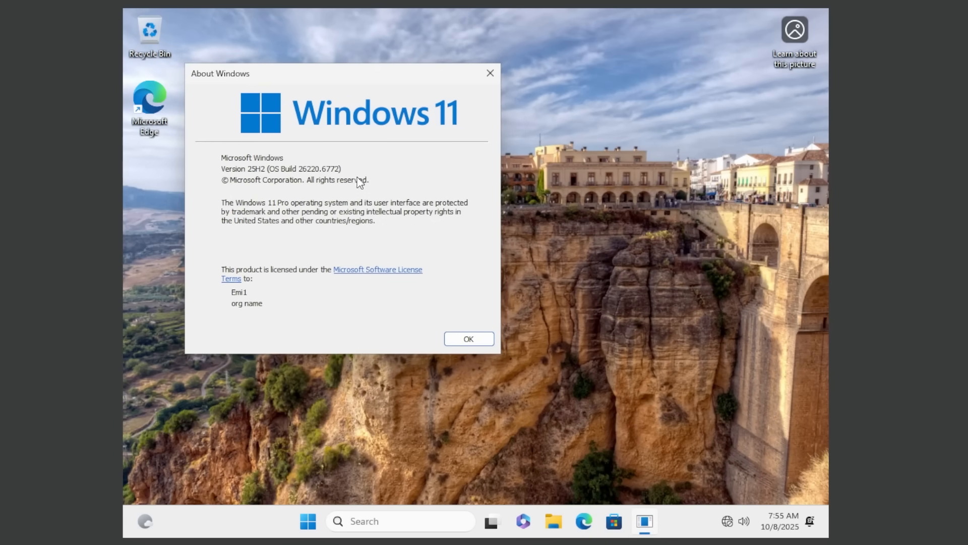
drag(337, 73, 314, 81)
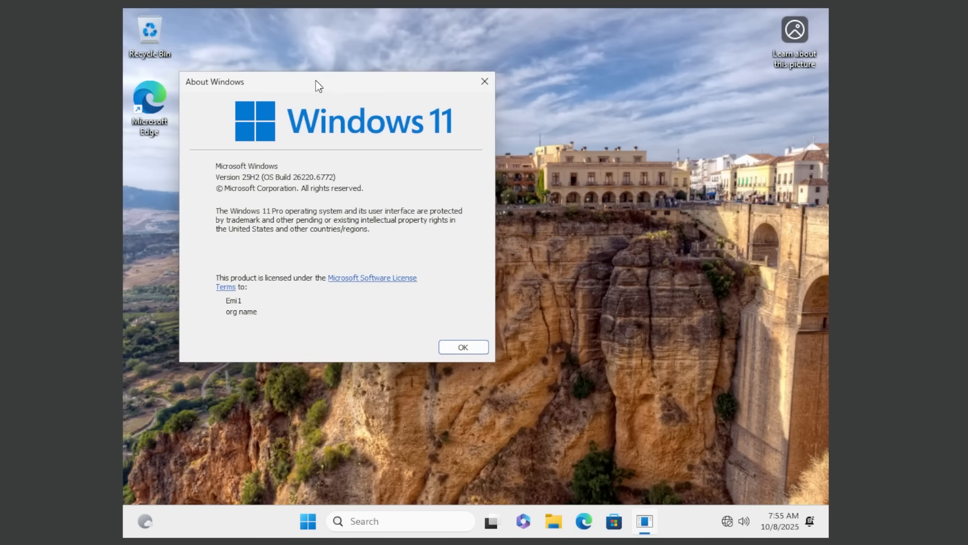
mouse_move(311, 212)
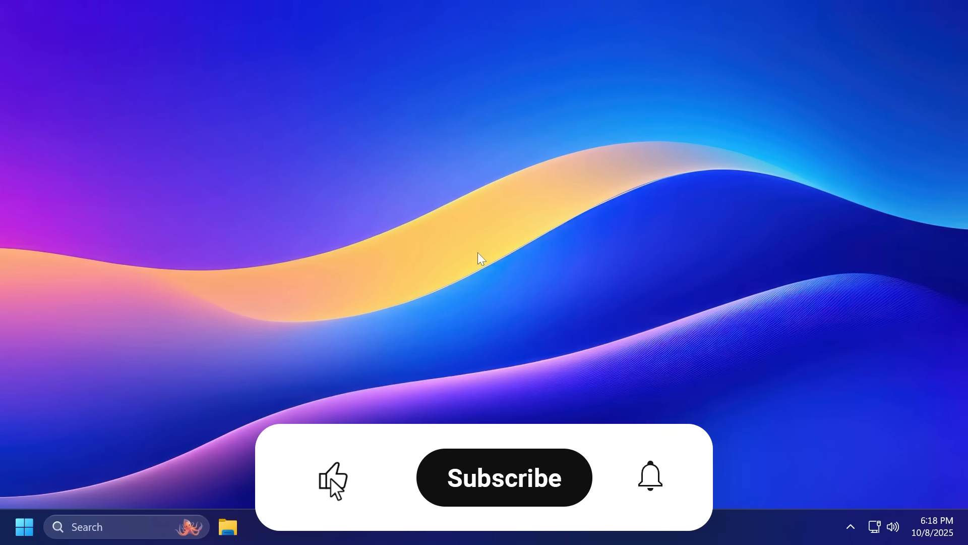
click(504, 477)
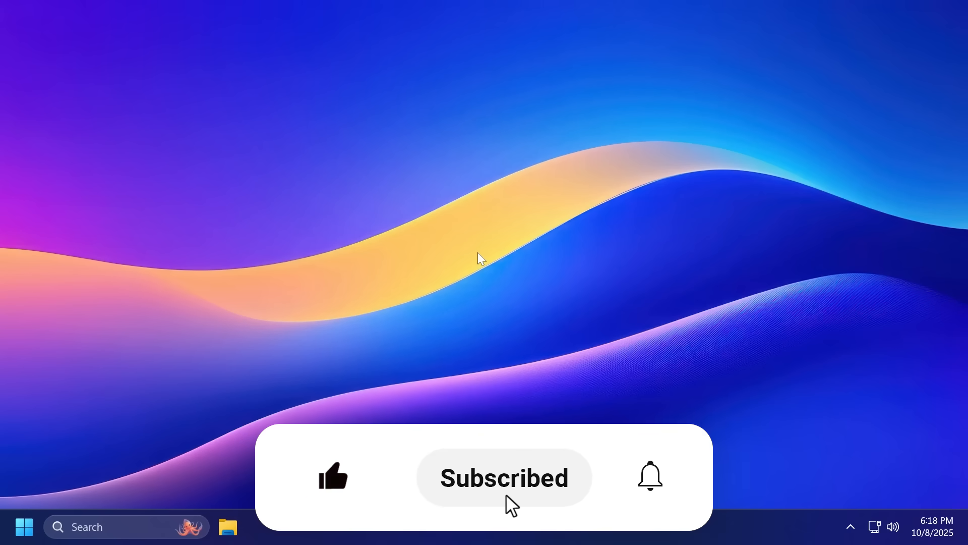
click(648, 476)
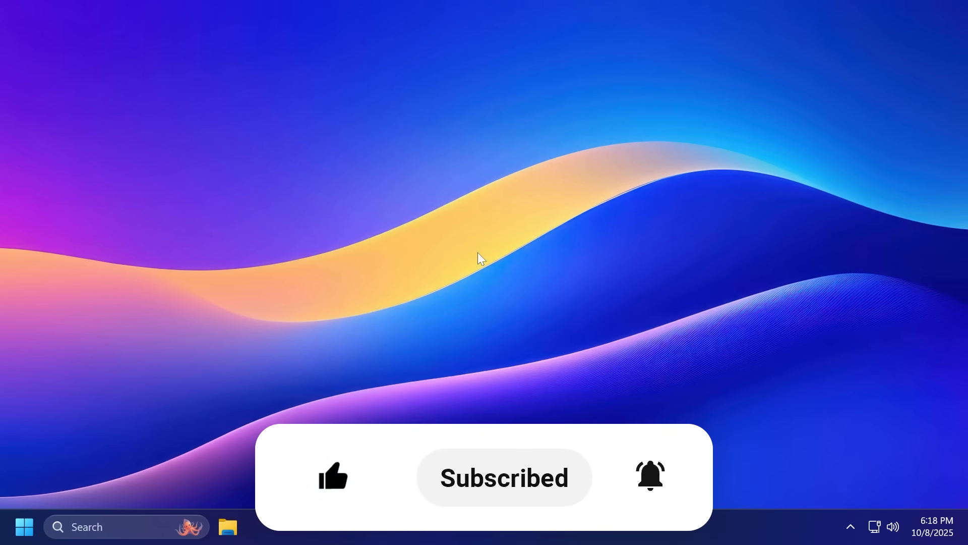